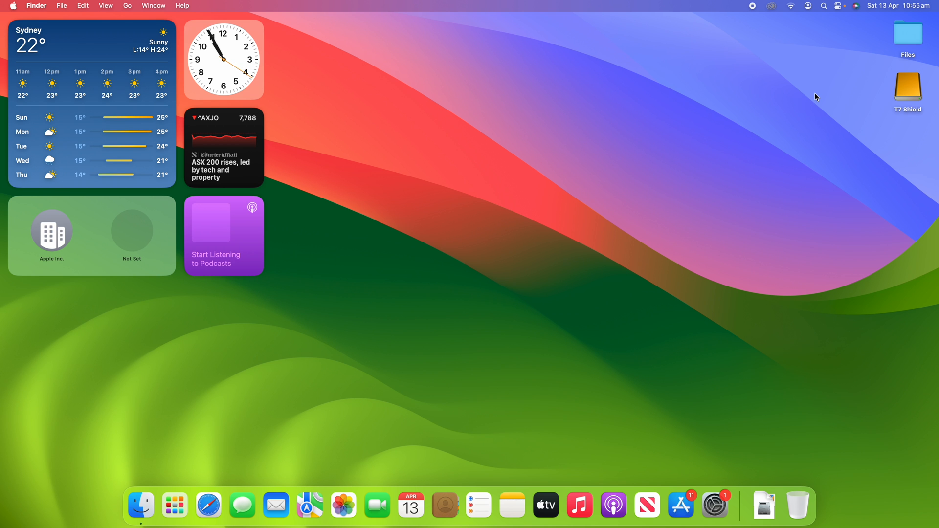
{"action": "mouse_move", "coordinate": [147, 469]}
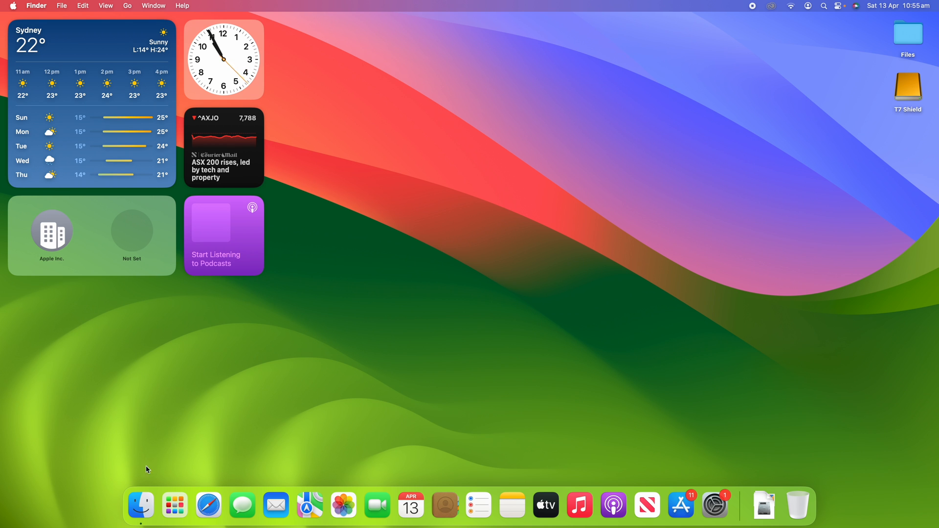
- Open a Finder window on Desktop, peek into the Files folder, and return to Desktop
{"action": "left_click", "coordinate": [140, 505]}
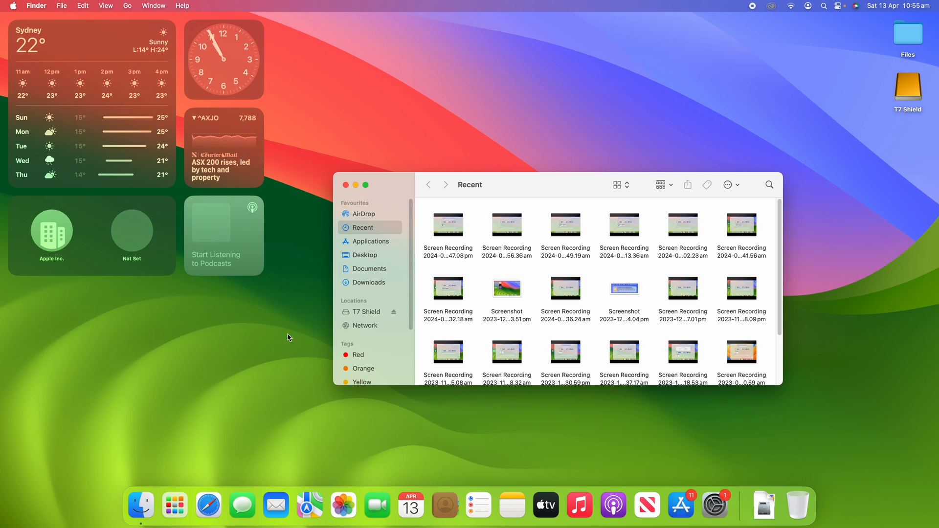
{"action": "mouse_move", "coordinate": [277, 341]}
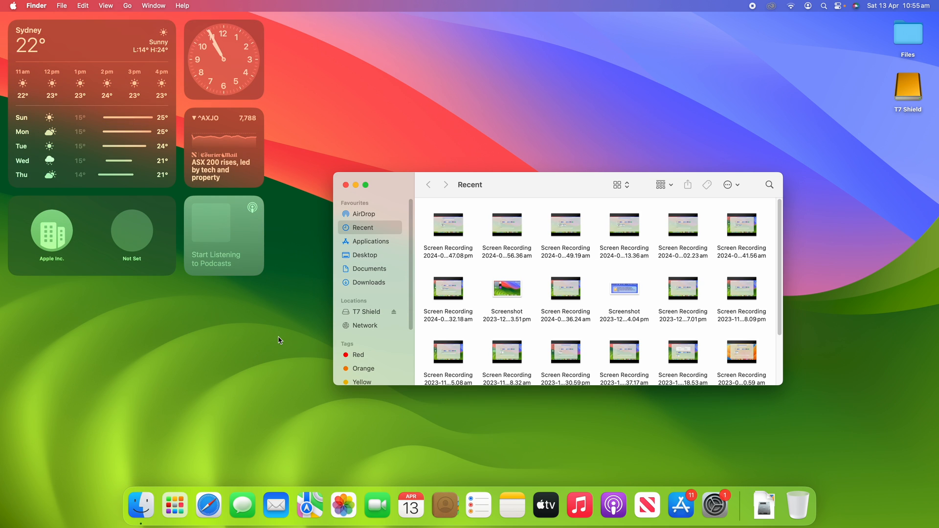
{"action": "mouse_move", "coordinate": [363, 257]}
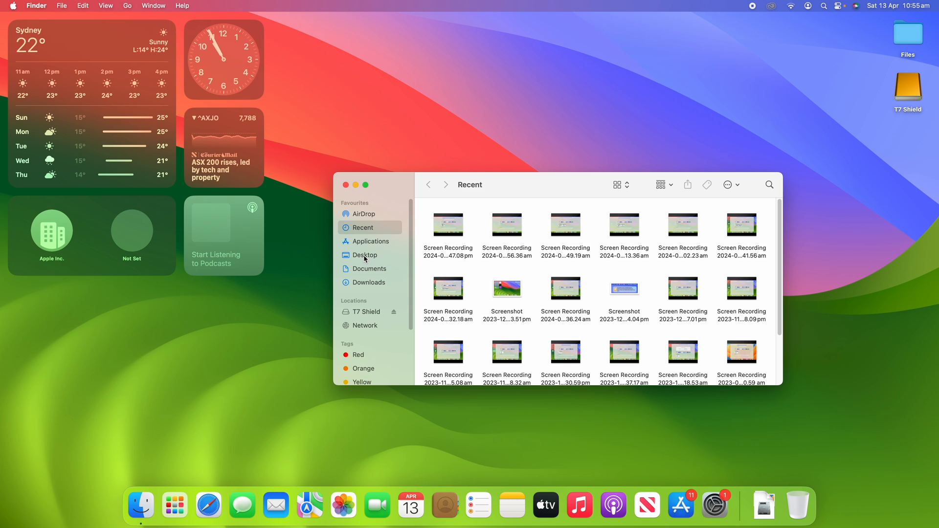
{"action": "left_click", "coordinate": [365, 254]}
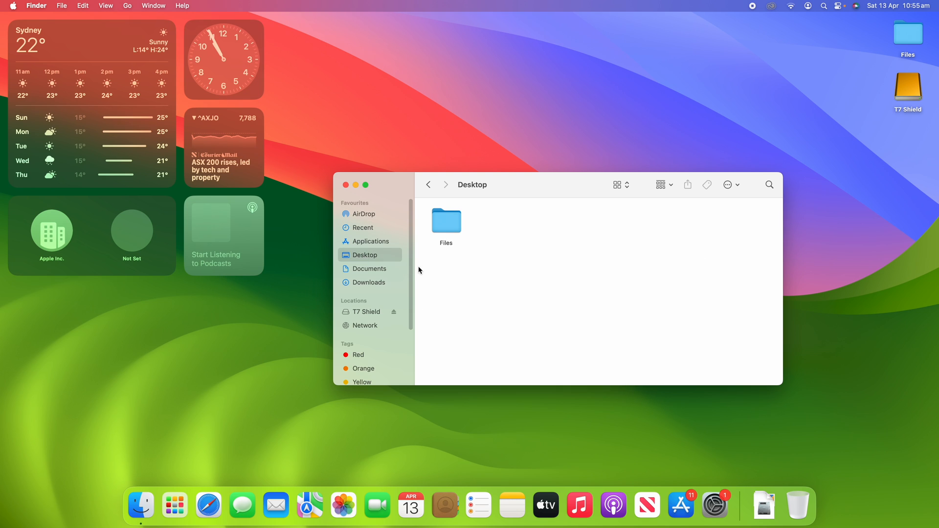
{"action": "mouse_move", "coordinate": [444, 221]}
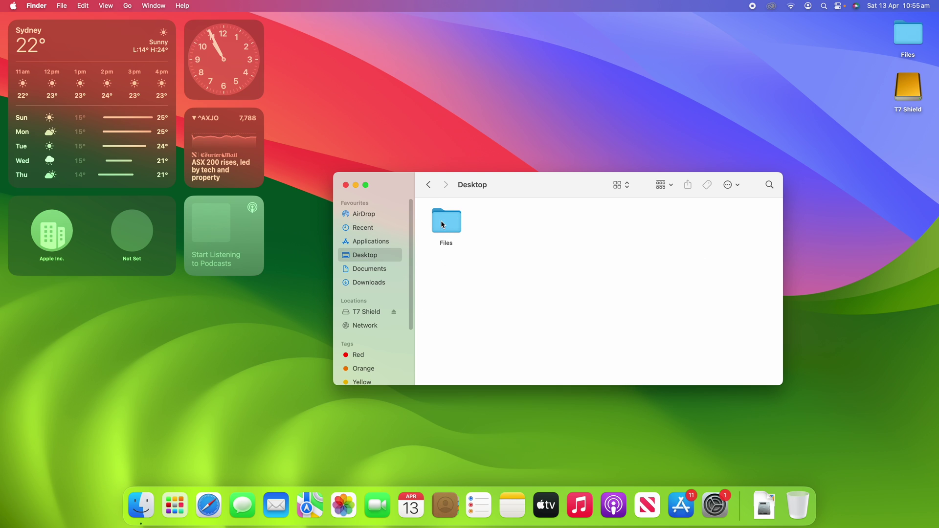
{"action": "double_click", "coordinate": [446, 221]}
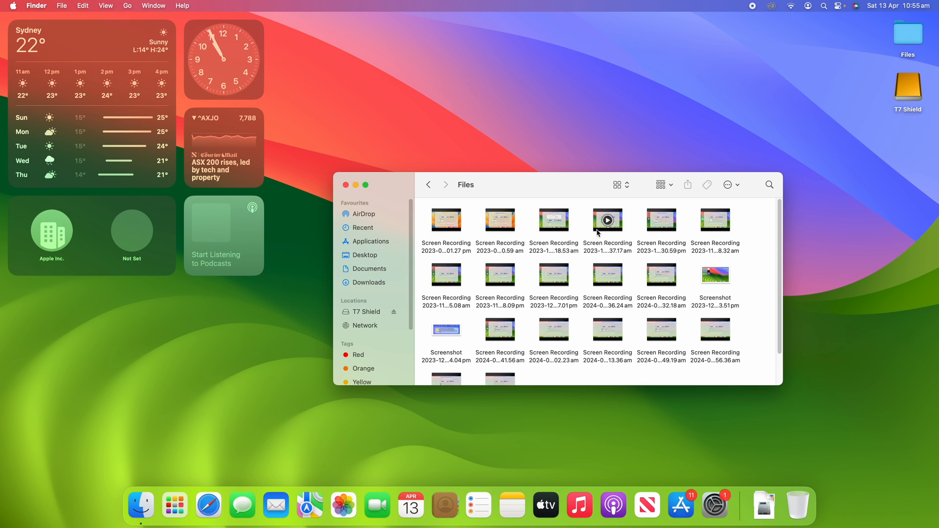
{"action": "mouse_move", "coordinate": [529, 288]}
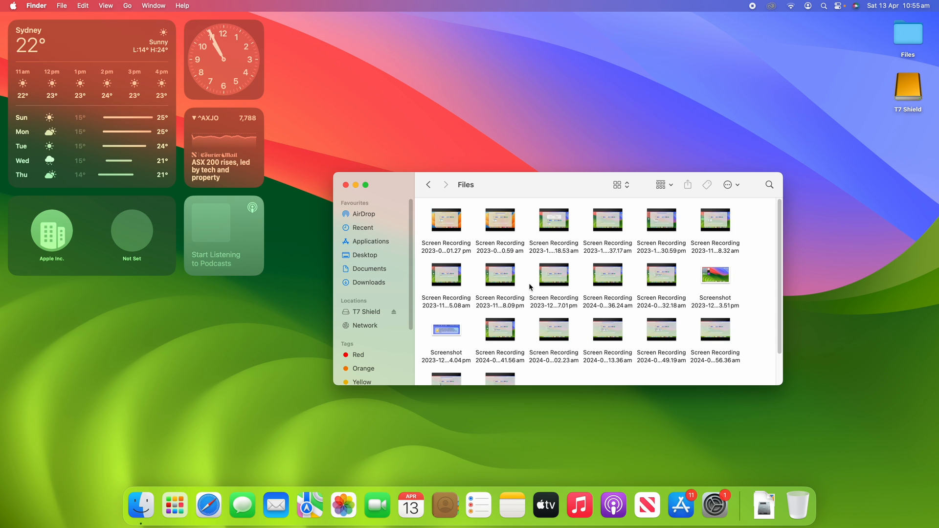
{"action": "left_click", "coordinate": [364, 254]}
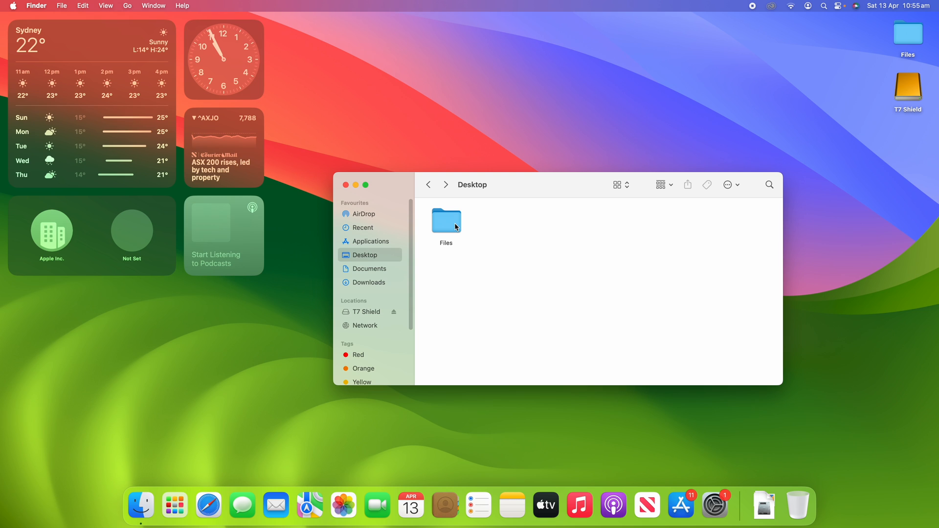
{"action": "mouse_move", "coordinate": [763, 505]}
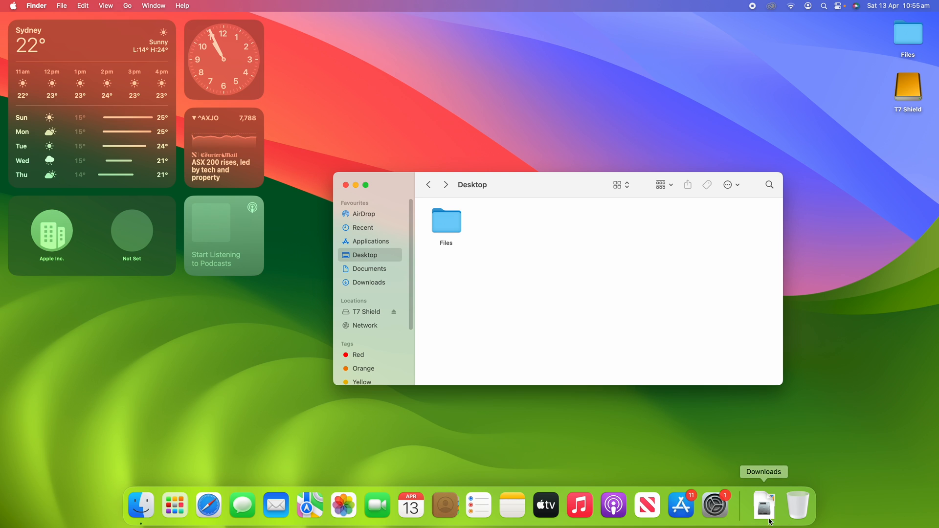
{"action": "mouse_move", "coordinate": [797, 506]}
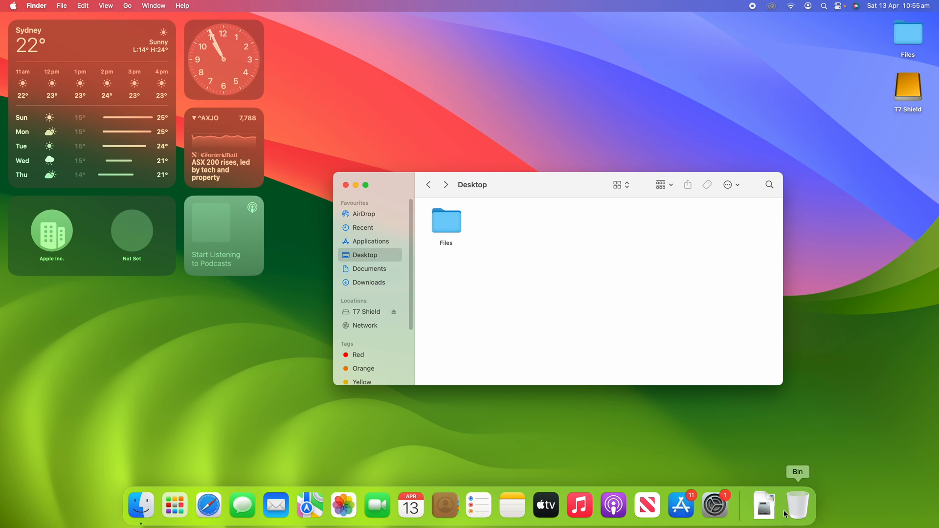
{"action": "mouse_move", "coordinate": [763, 506]}
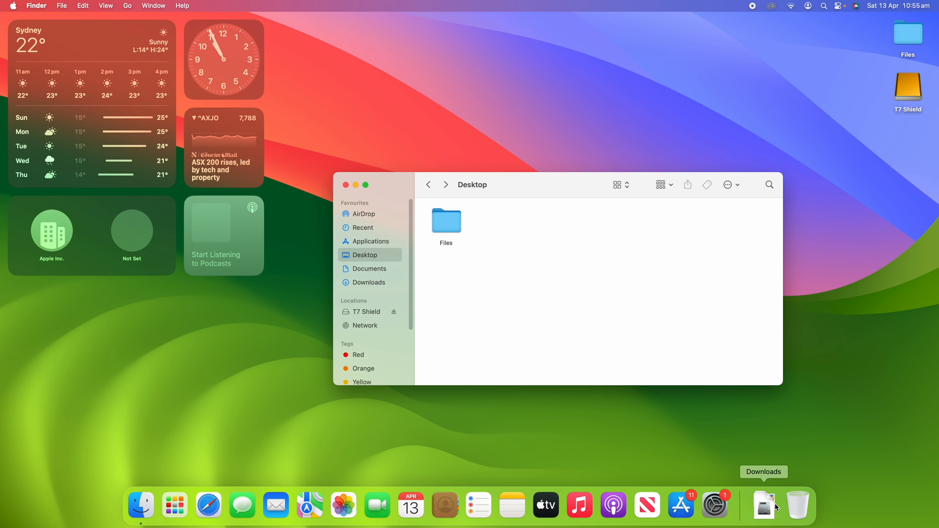
{"action": "mouse_move", "coordinate": [446, 265]}
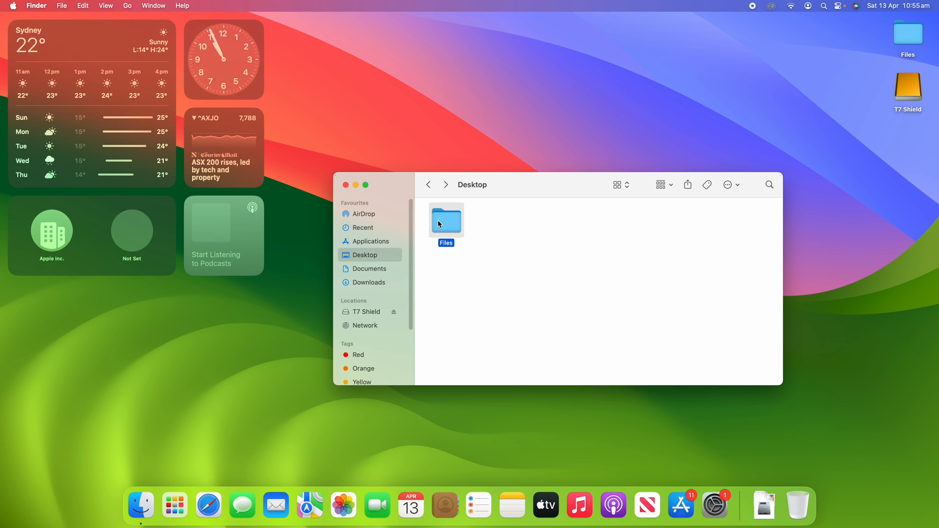
{"action": "mouse_move", "coordinate": [70, 14]}
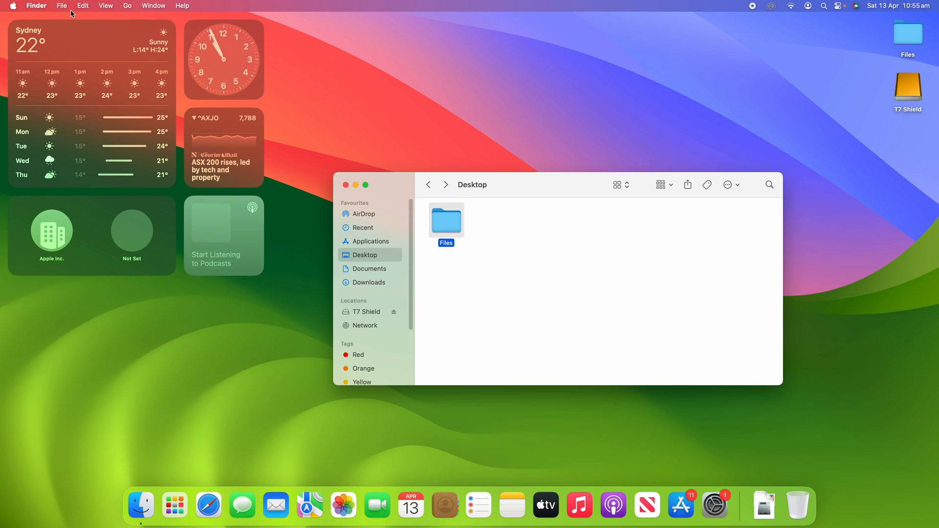
- Open the File menu for the selected Files folder
{"action": "left_click", "coordinate": [61, 6]}
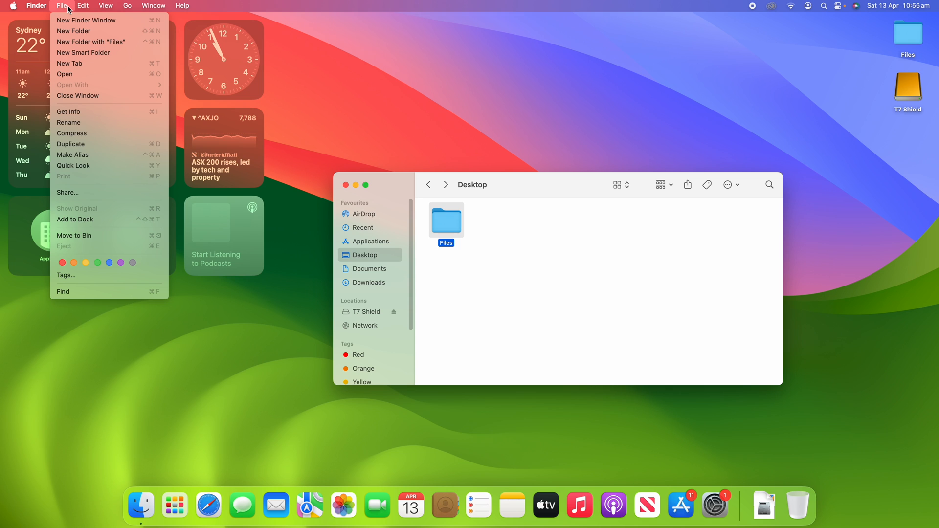
{"action": "mouse_move", "coordinate": [107, 219]}
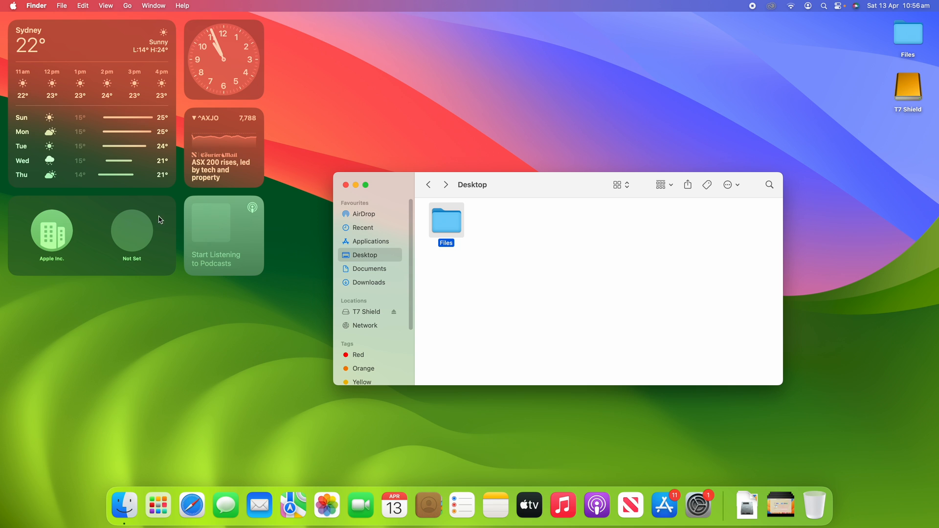
{"action": "mouse_move", "coordinate": [780, 512]}
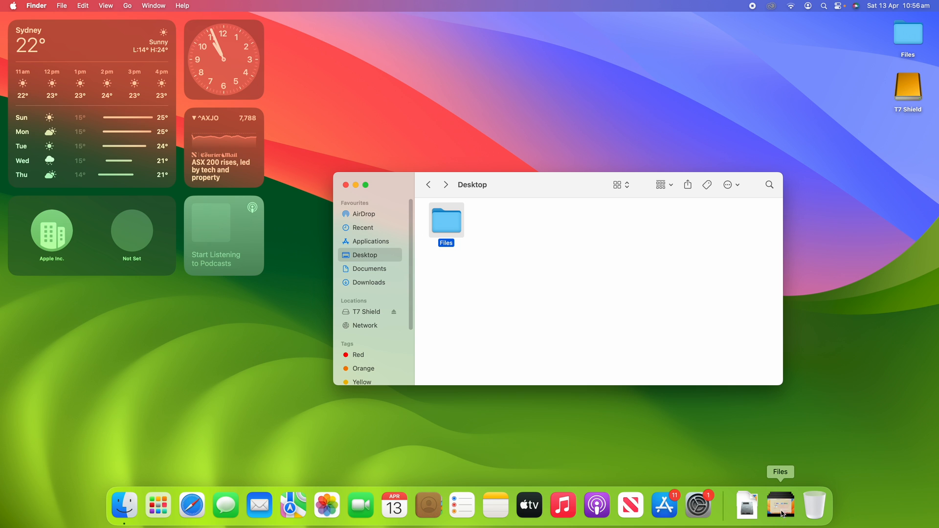
{"action": "left_click", "coordinate": [779, 505]}
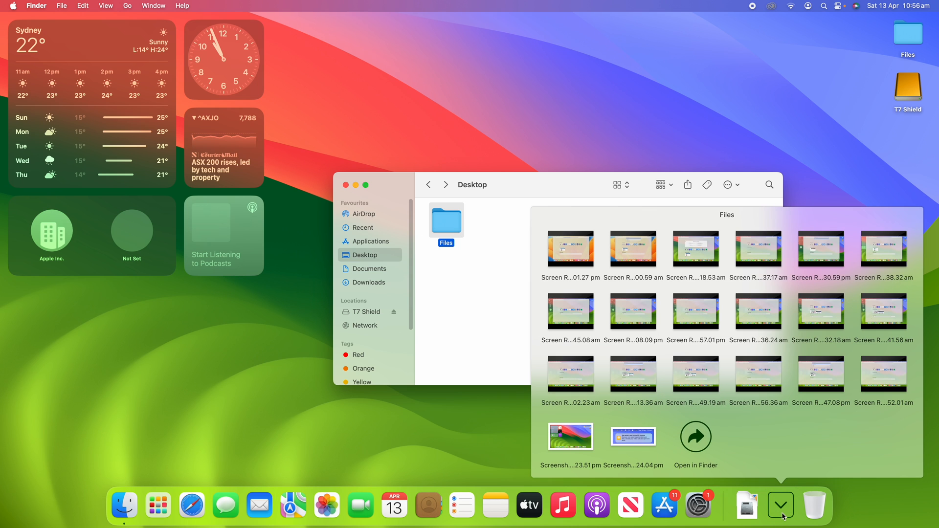
{"action": "left_click", "coordinate": [779, 505]}
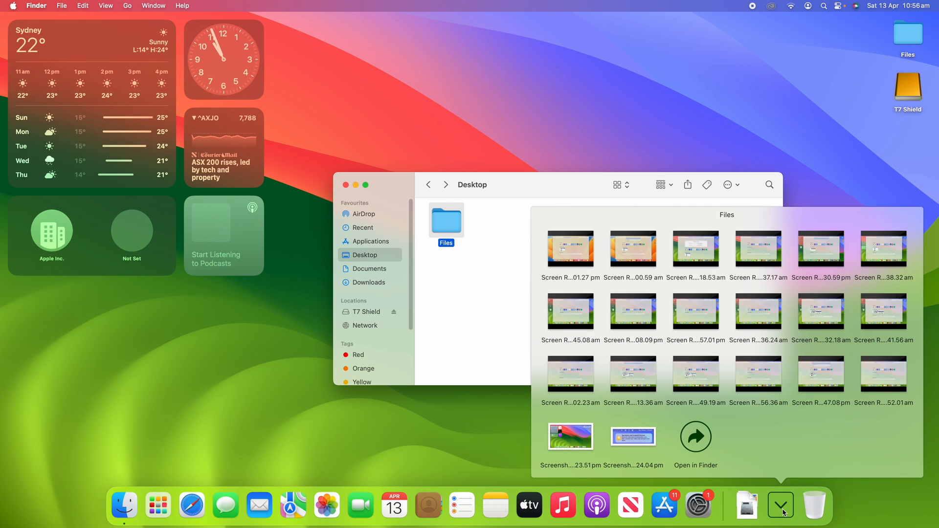
{"action": "left_click", "coordinate": [779, 505]}
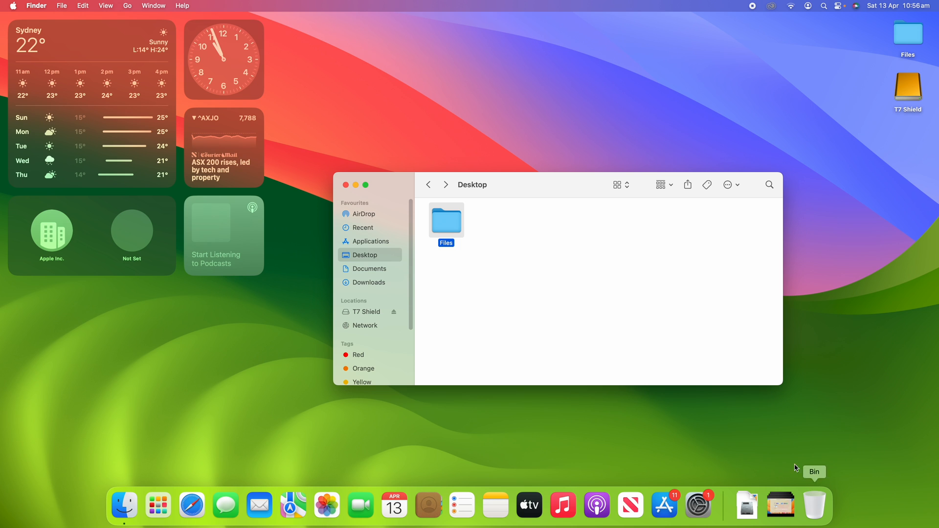
{"action": "mouse_move", "coordinate": [780, 507]}
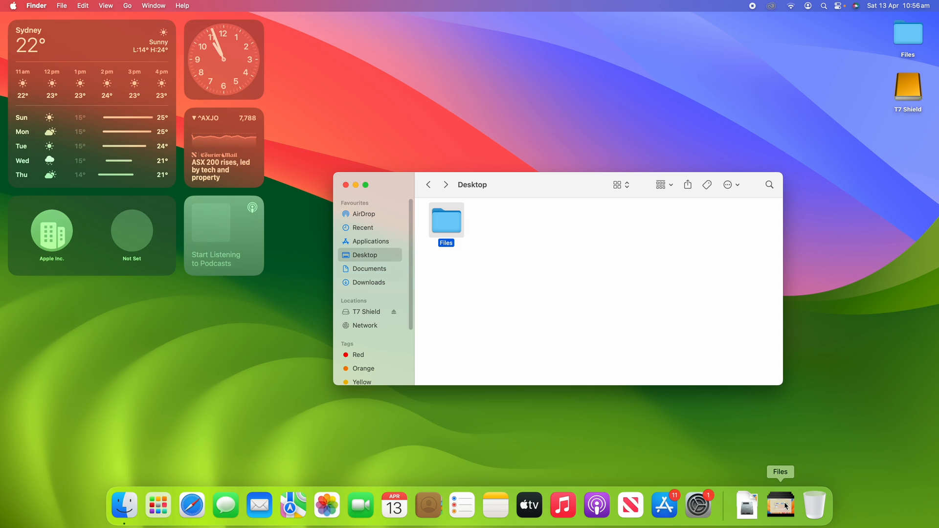
{"action": "right_click", "coordinate": [779, 504]}
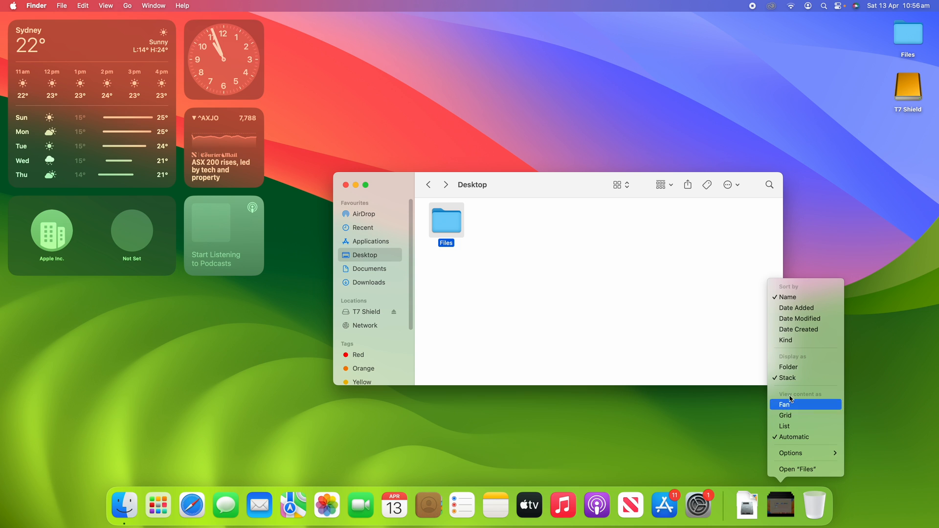
{"action": "left_click", "coordinate": [798, 374]}
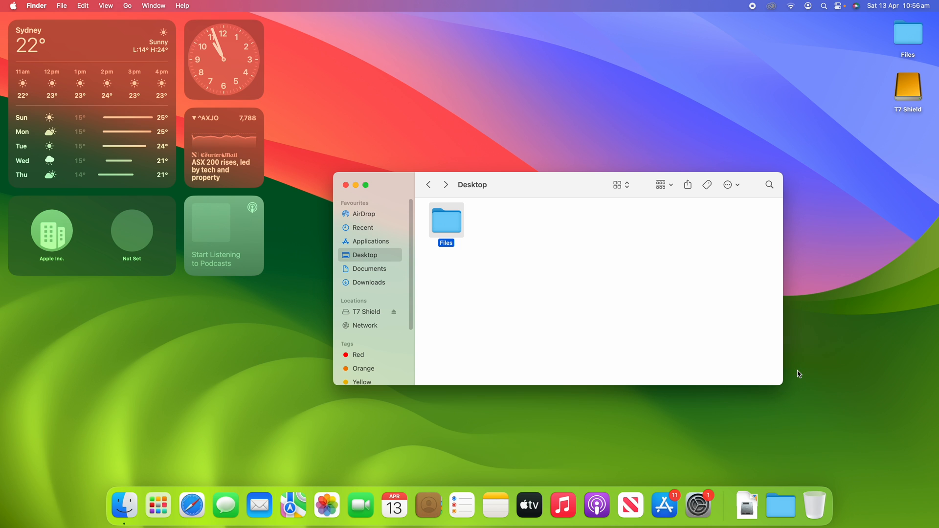
{"action": "mouse_move", "coordinate": [781, 506]}
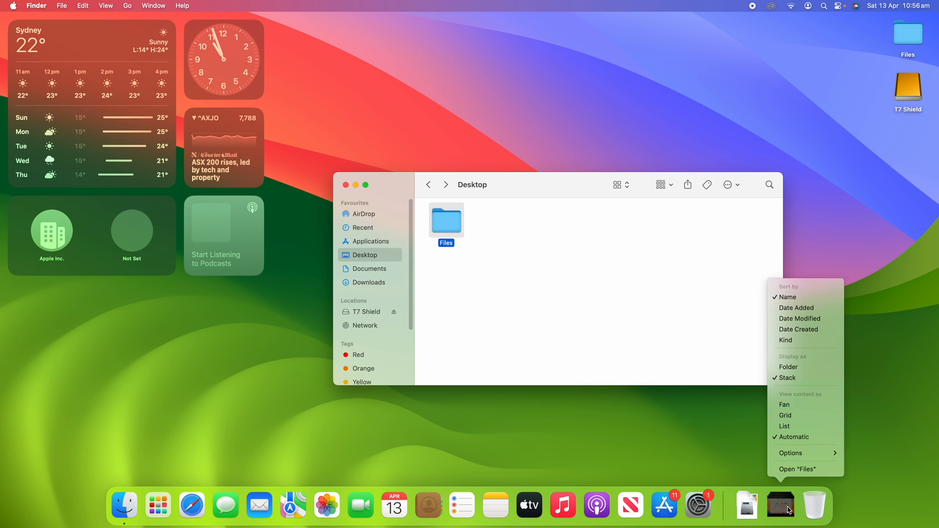
{"action": "mouse_move", "coordinate": [806, 469]}
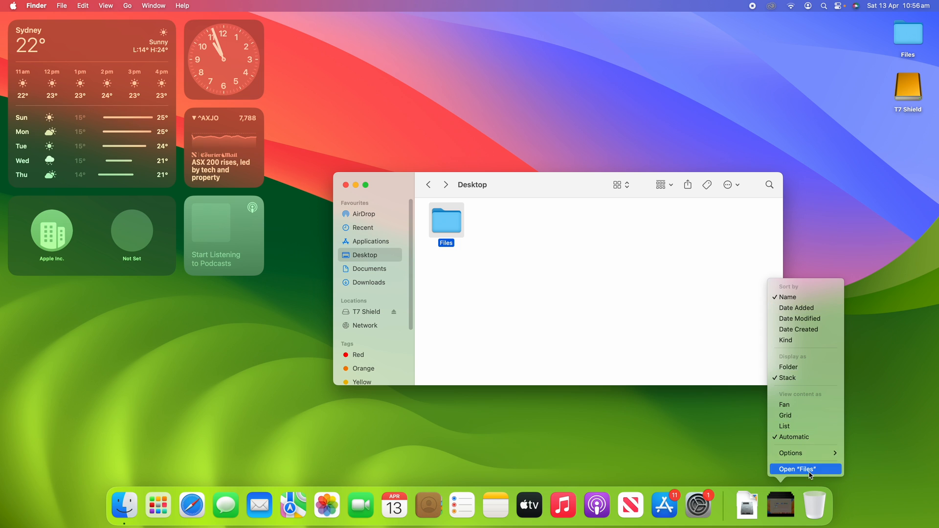
{"action": "mouse_move", "coordinate": [792, 437]}
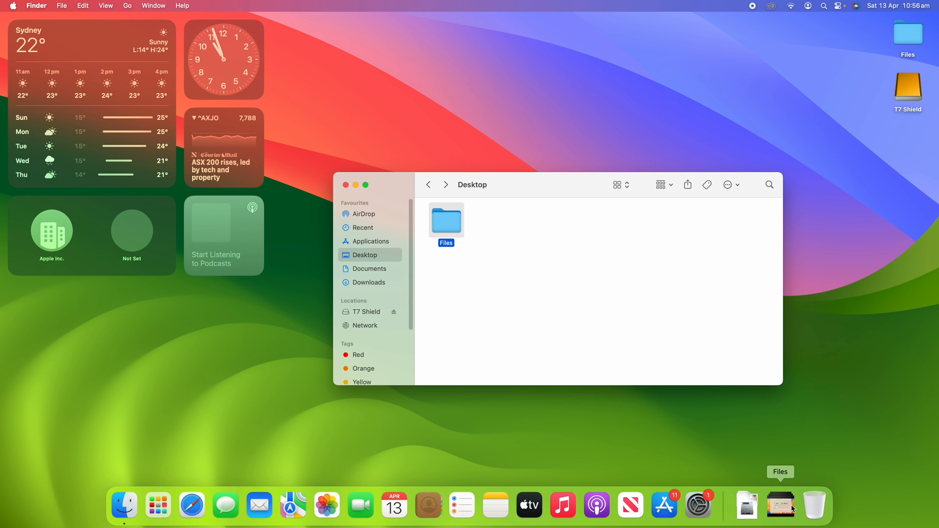
{"action": "right_click", "coordinate": [779, 505]}
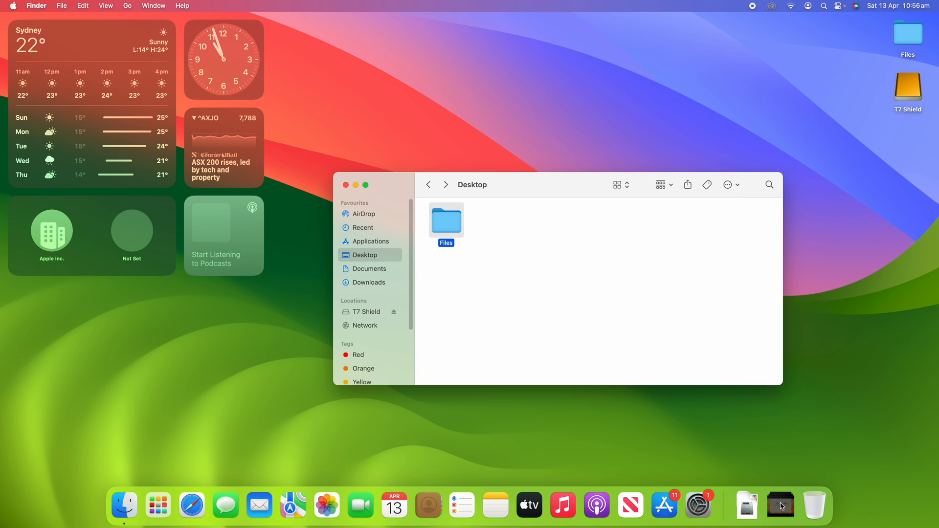
{"action": "right_click", "coordinate": [780, 506]}
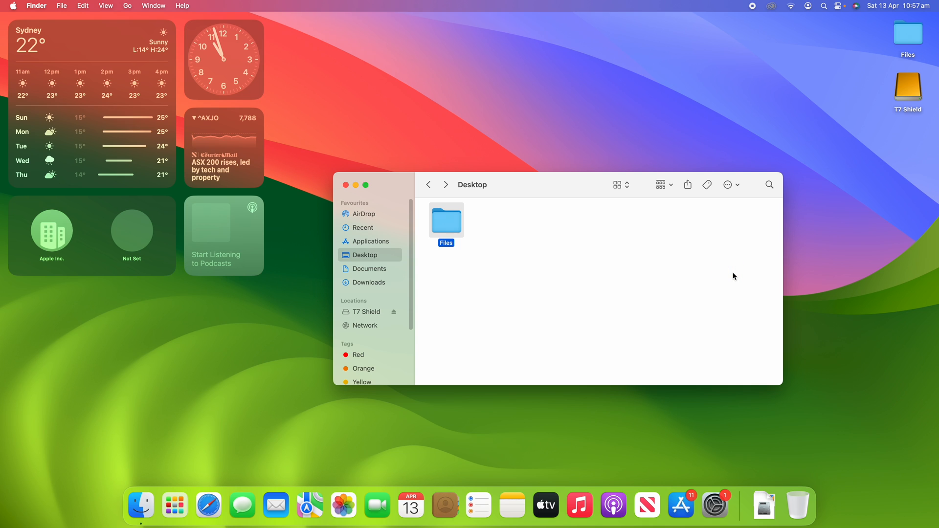
{"action": "mouse_move", "coordinate": [585, 264]}
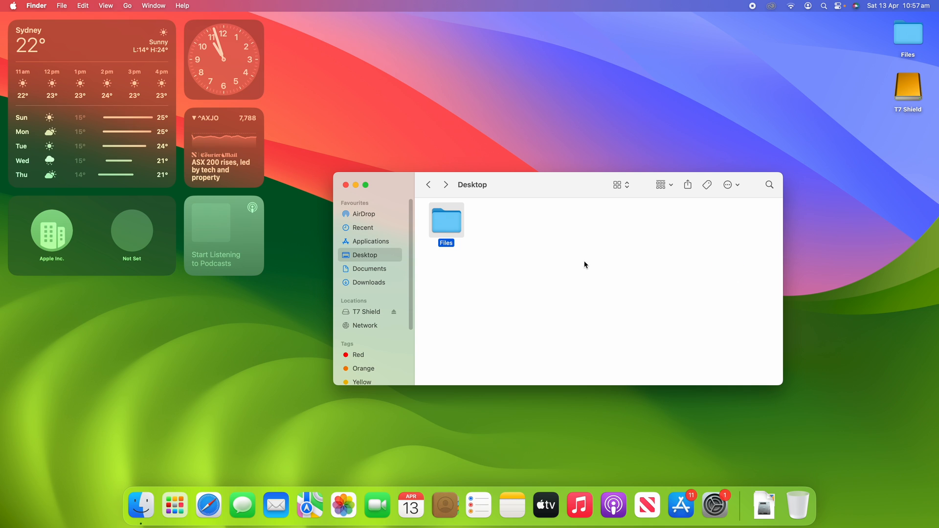
- Show Downloads and open the Ventura wallpaper JPEG in Preview
{"action": "left_click", "coordinate": [368, 282]}
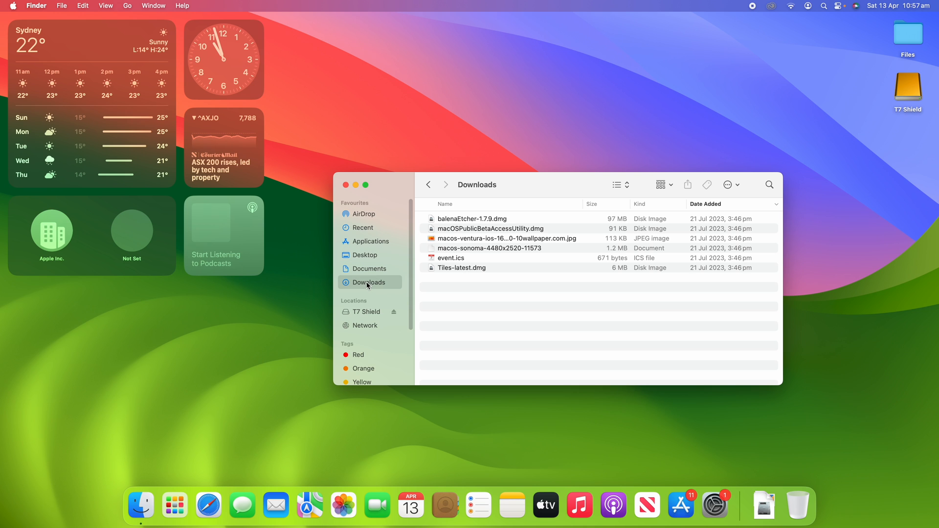
{"action": "left_click", "coordinate": [506, 238]}
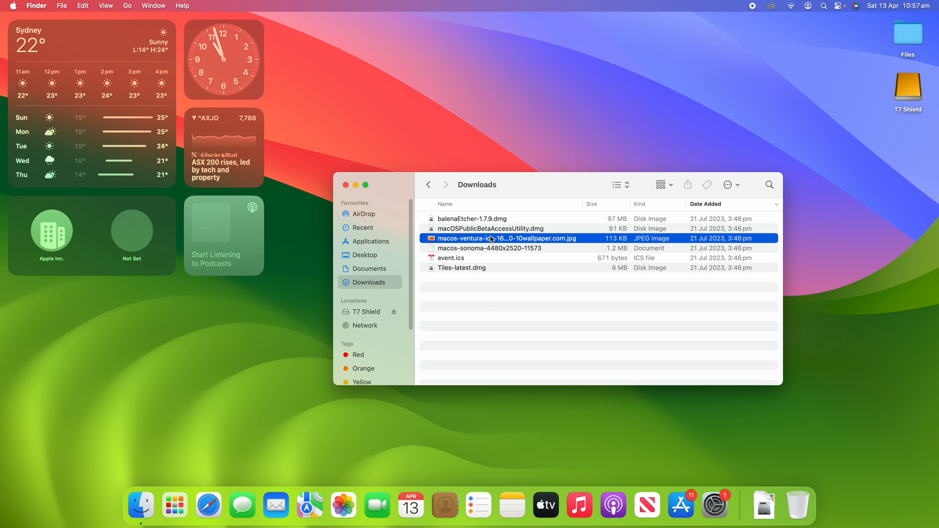
{"action": "double_click", "coordinate": [506, 238]}
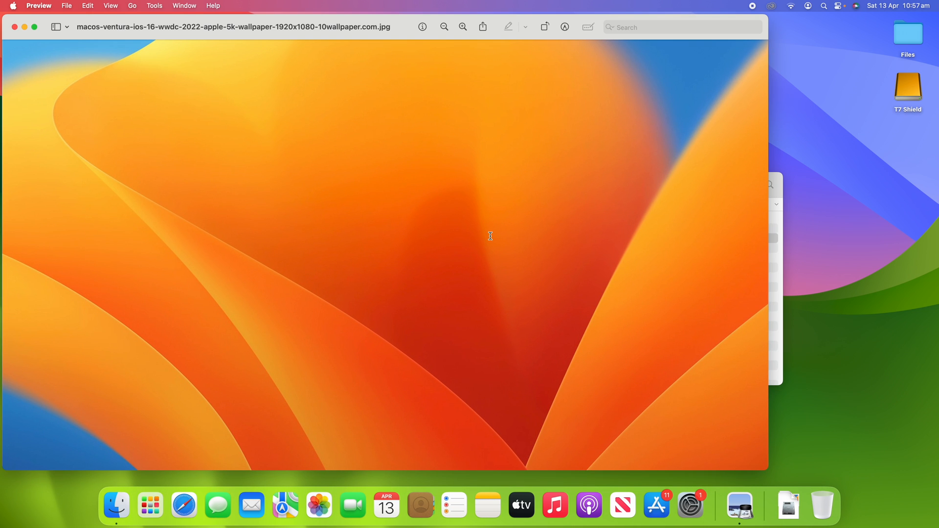
{"action": "mouse_move", "coordinate": [489, 235]}
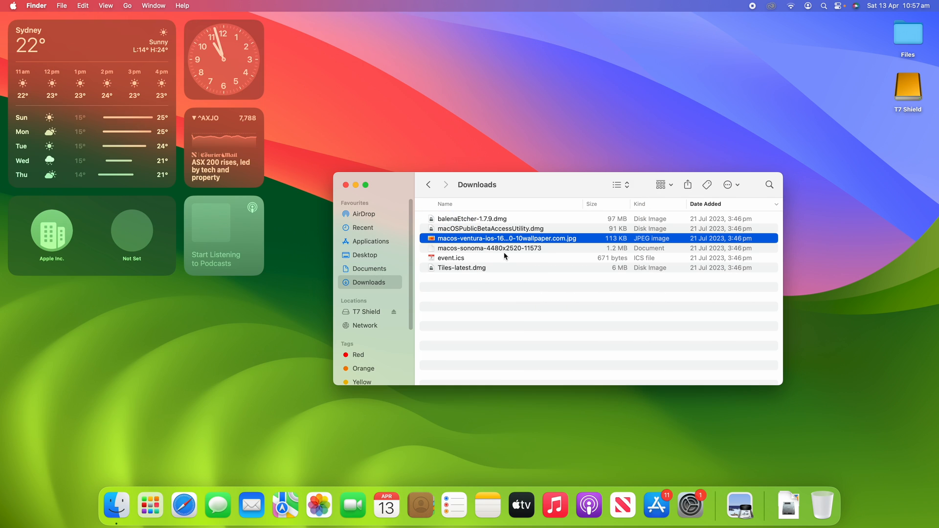
- Reselect the Ventura wallpaper JPEG and open its File menu
{"action": "left_click", "coordinate": [561, 288]}
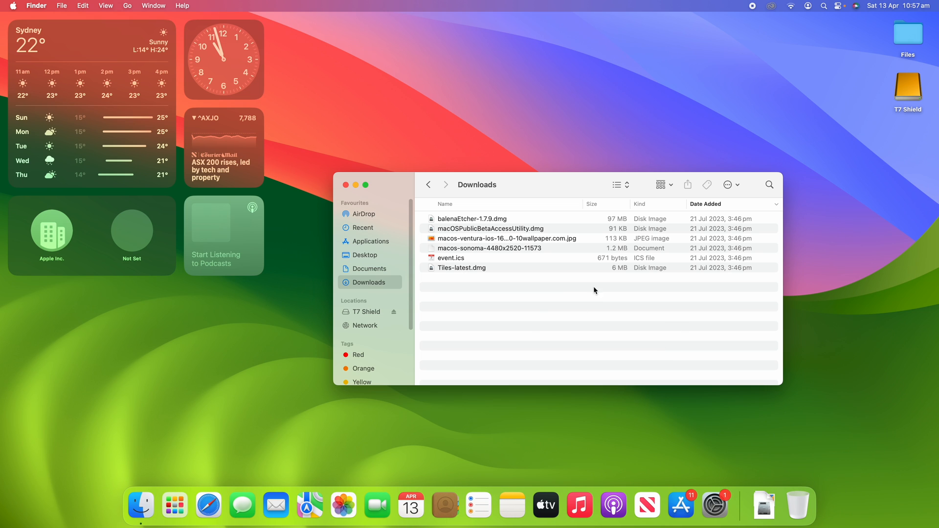
{"action": "mouse_move", "coordinate": [477, 239]}
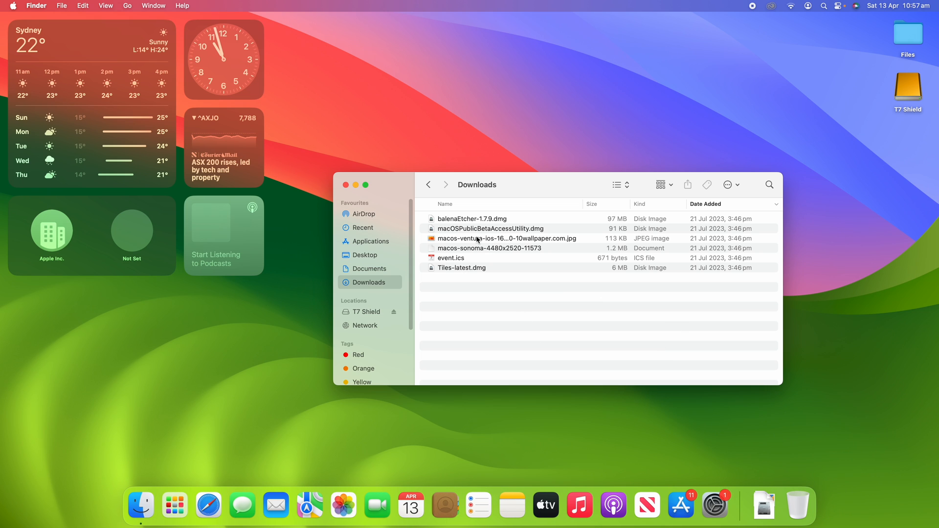
{"action": "left_click", "coordinate": [507, 238]}
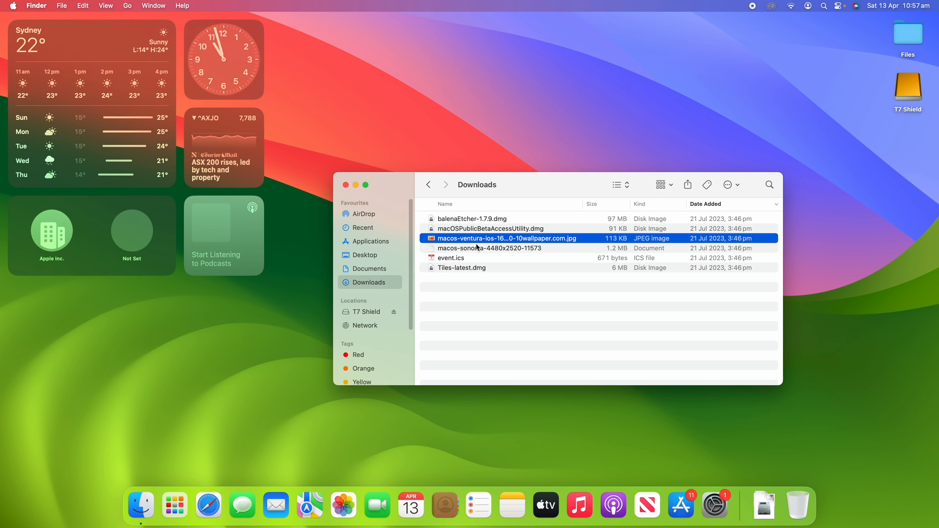
{"action": "left_click", "coordinate": [61, 6]}
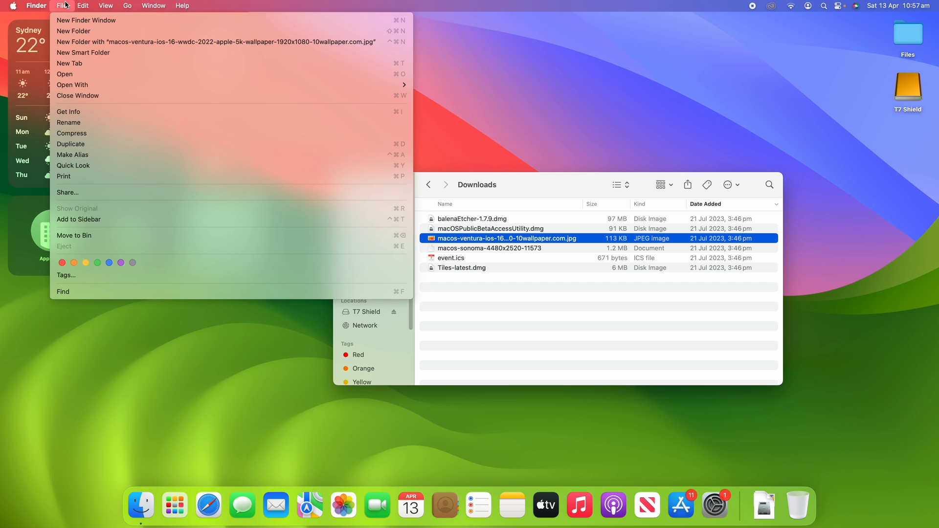
{"action": "mouse_move", "coordinate": [100, 219]}
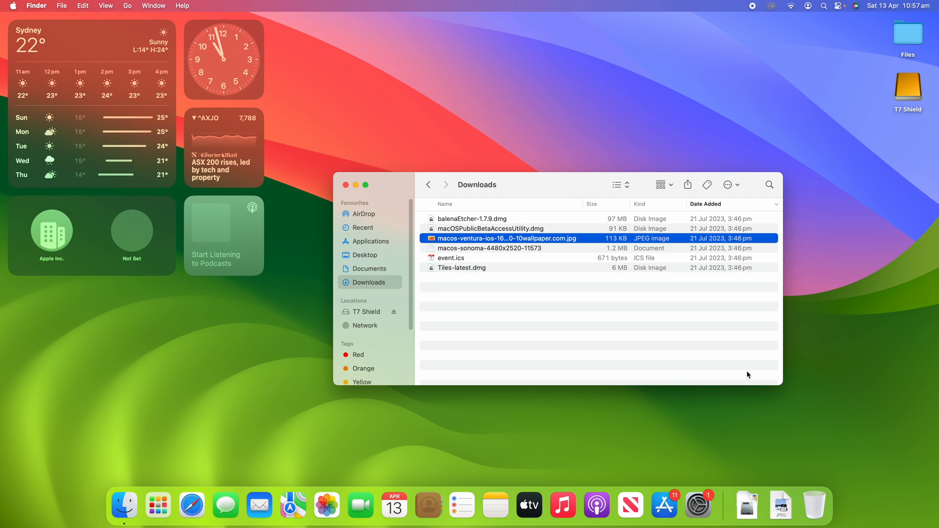
{"action": "mouse_move", "coordinate": [757, 504]}
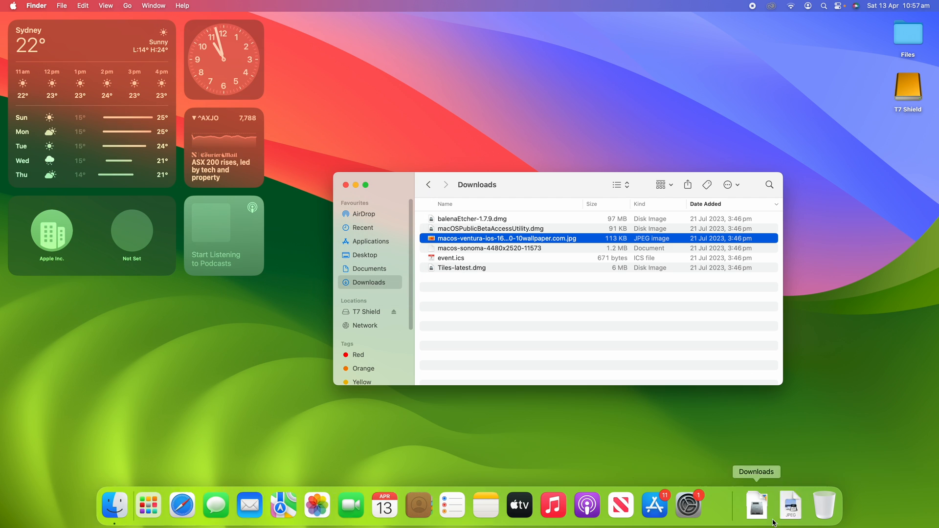
- Open the pinned Ventura wallpaper in Preview, close it, and deselect the file
{"action": "double_click", "coordinate": [506, 238]}
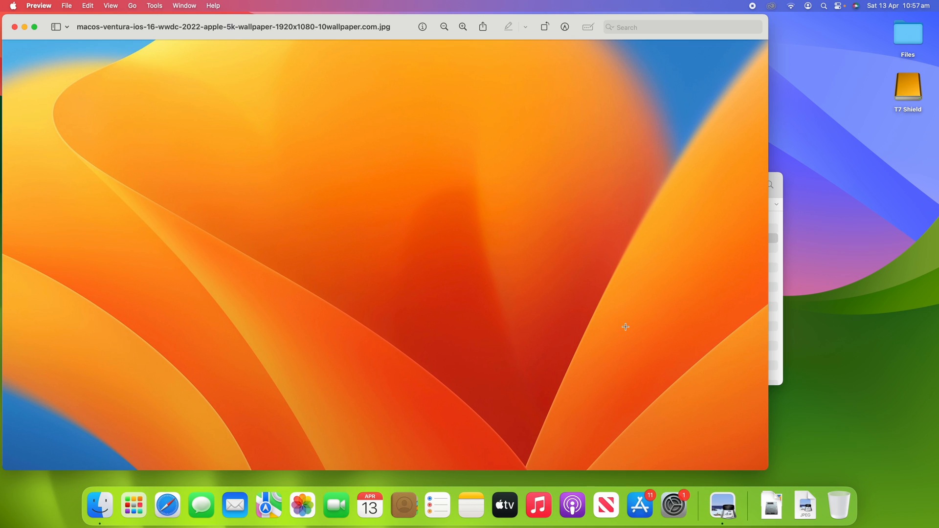
{"action": "left_click", "coordinate": [803, 505]}
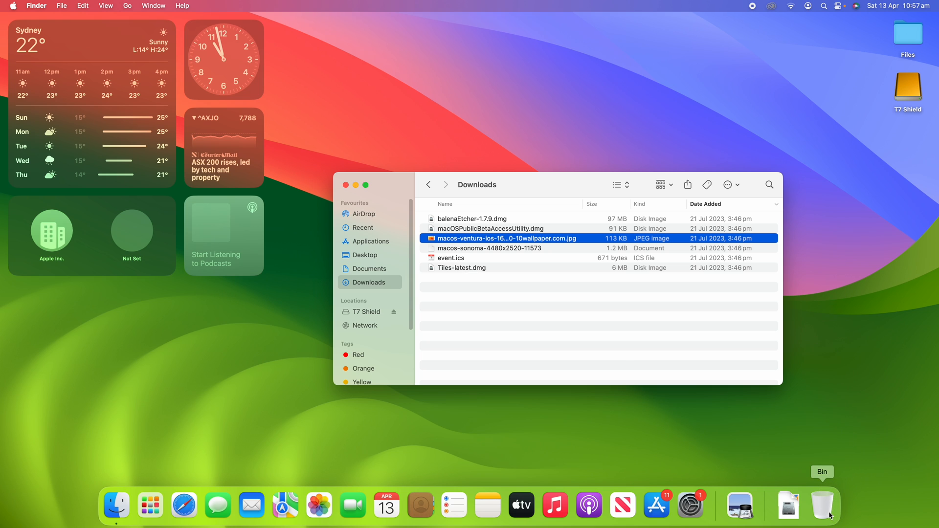
{"action": "left_click", "coordinate": [545, 316]}
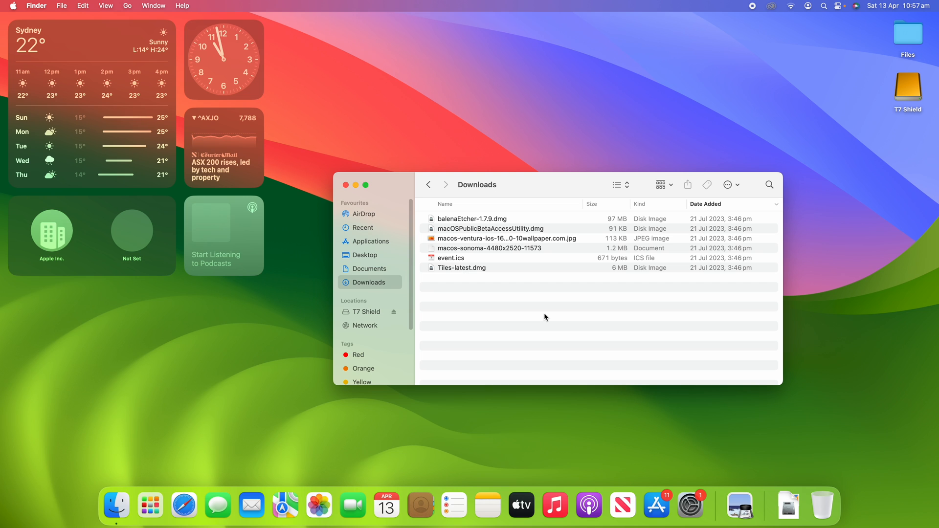
{"action": "mouse_move", "coordinate": [805, 512]}
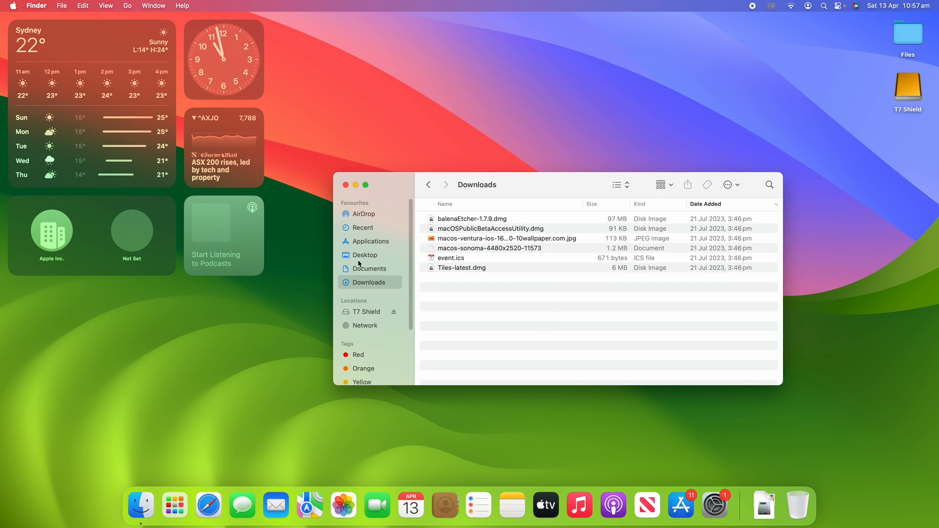
{"action": "mouse_move", "coordinate": [374, 224]}
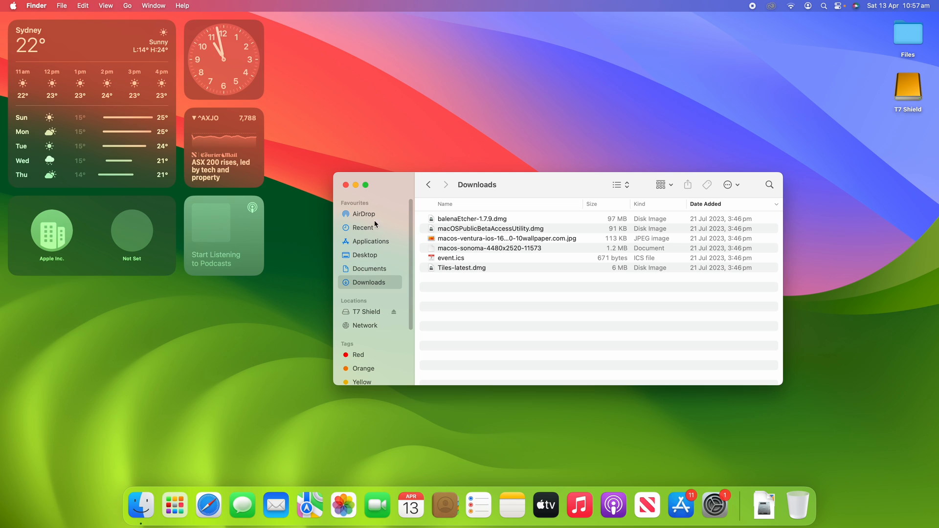
{"action": "mouse_move", "coordinate": [368, 246]}
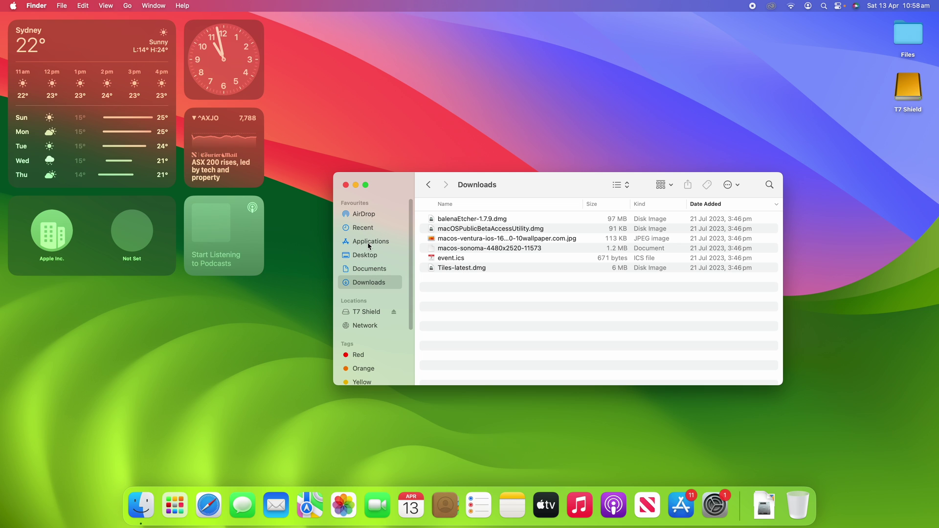
- Show the Applications folder and choose Add to Dock from the File menu
{"action": "left_click", "coordinate": [370, 241]}
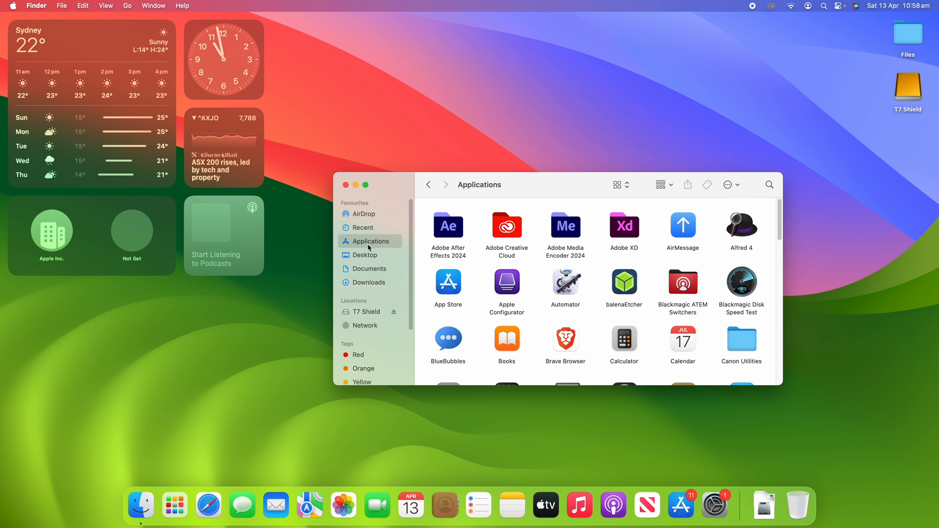
{"action": "mouse_move", "coordinate": [374, 270]}
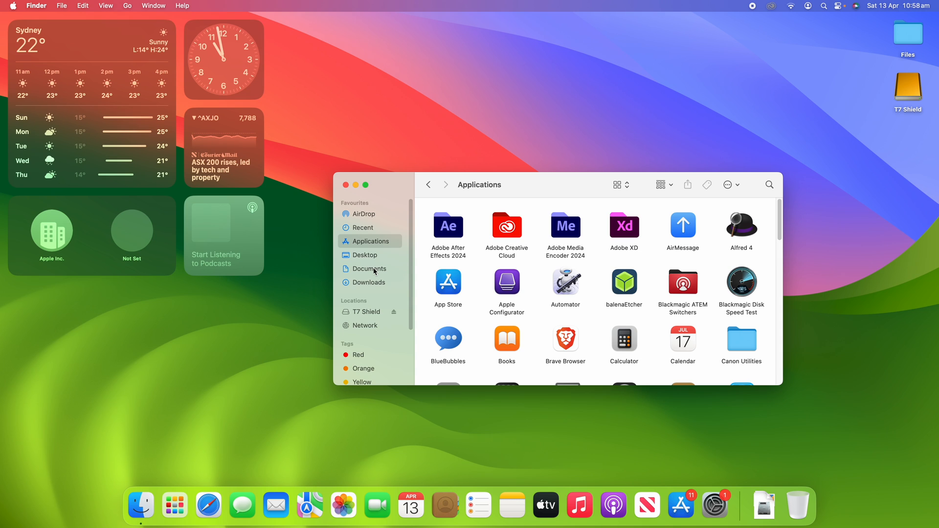
{"action": "mouse_move", "coordinate": [368, 245]}
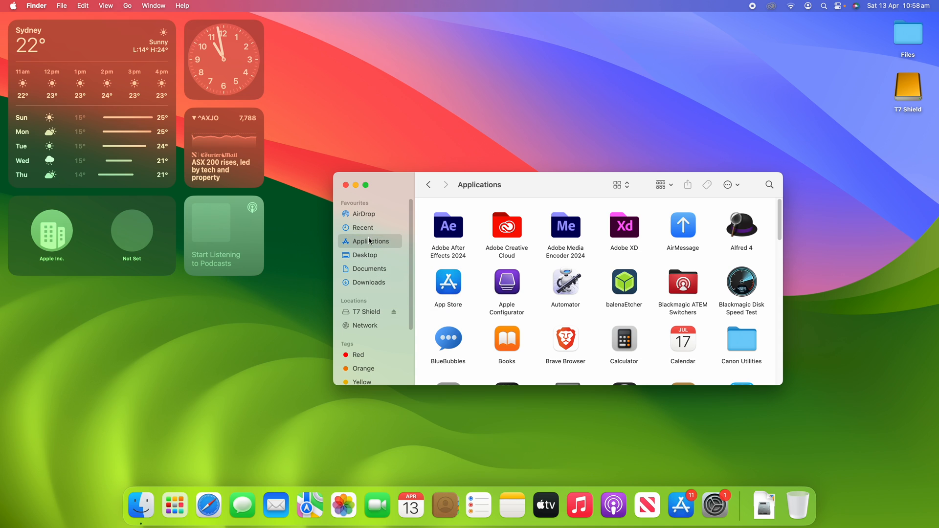
{"action": "left_click", "coordinate": [61, 6]}
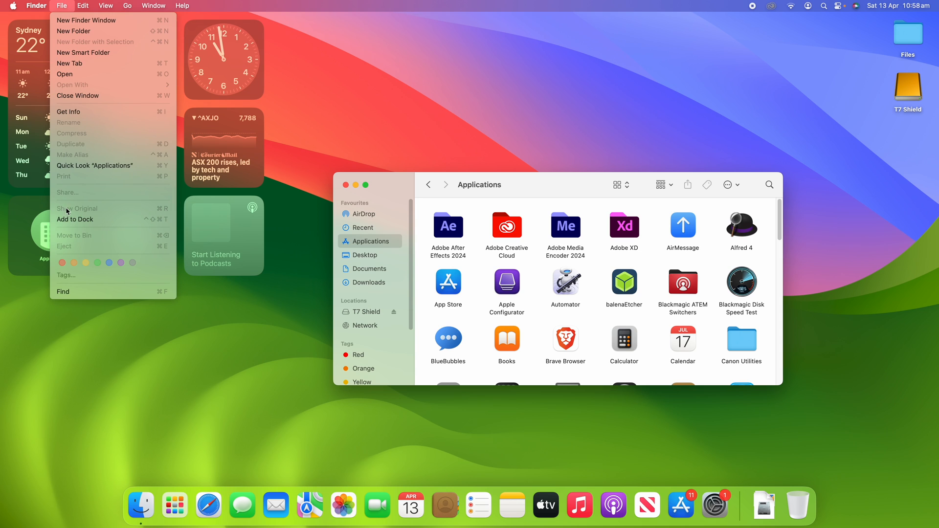
{"action": "mouse_move", "coordinate": [101, 221]}
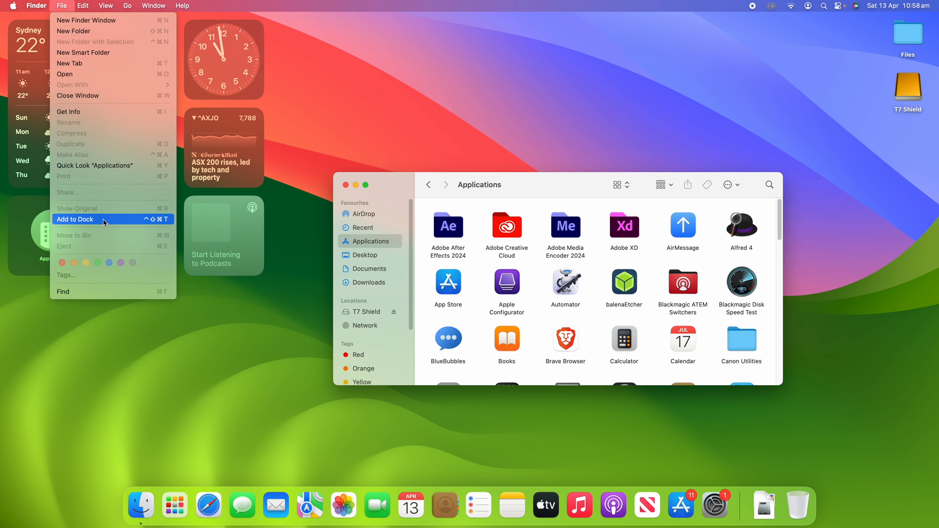
{"action": "left_click", "coordinate": [75, 219]}
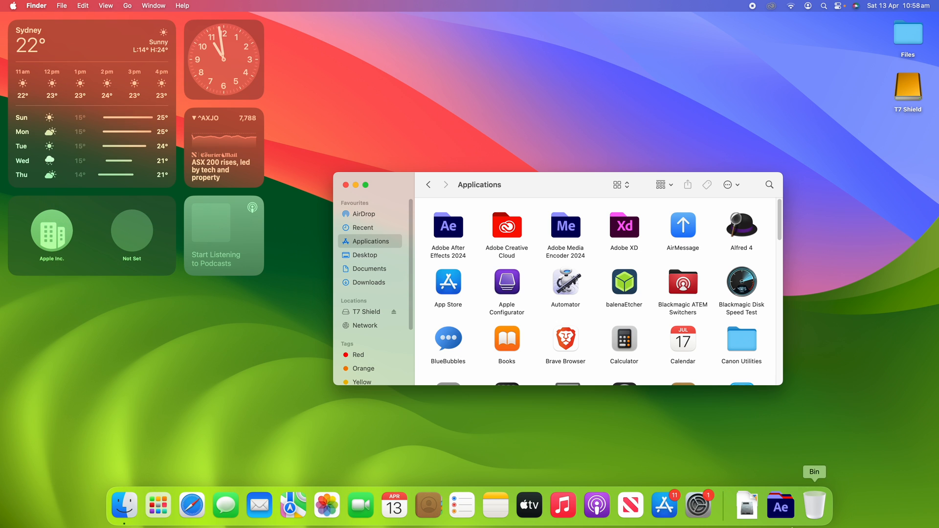
- Close the Finder window
{"action": "left_click", "coordinate": [780, 505]}
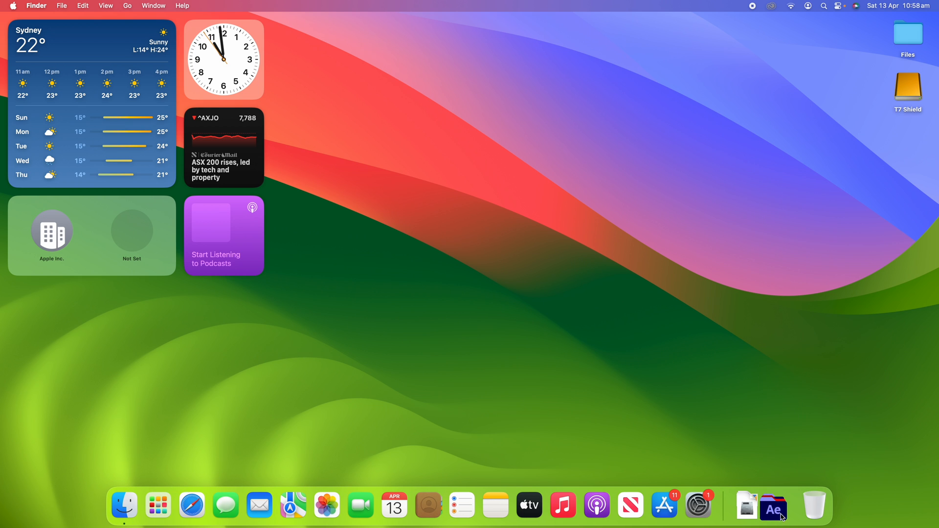
{"action": "mouse_move", "coordinate": [764, 325]}
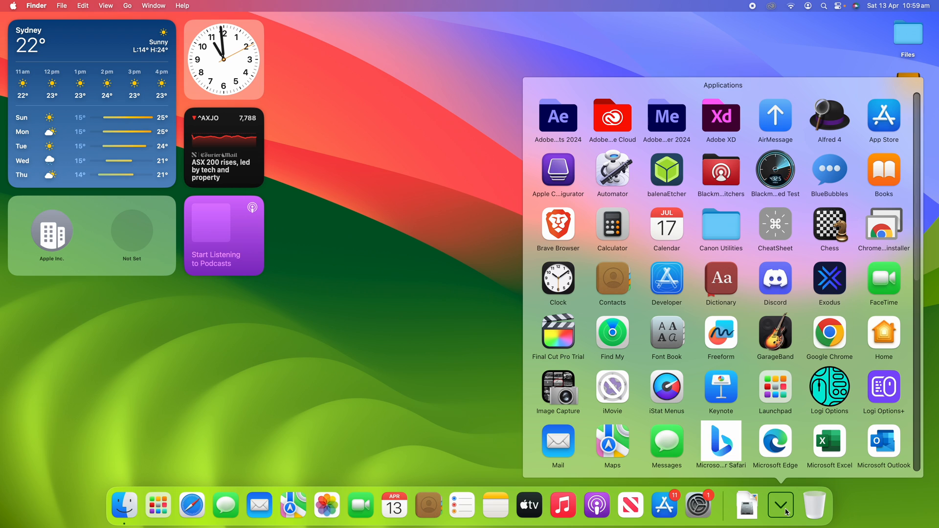
{"action": "mouse_move", "coordinate": [139, 416]}
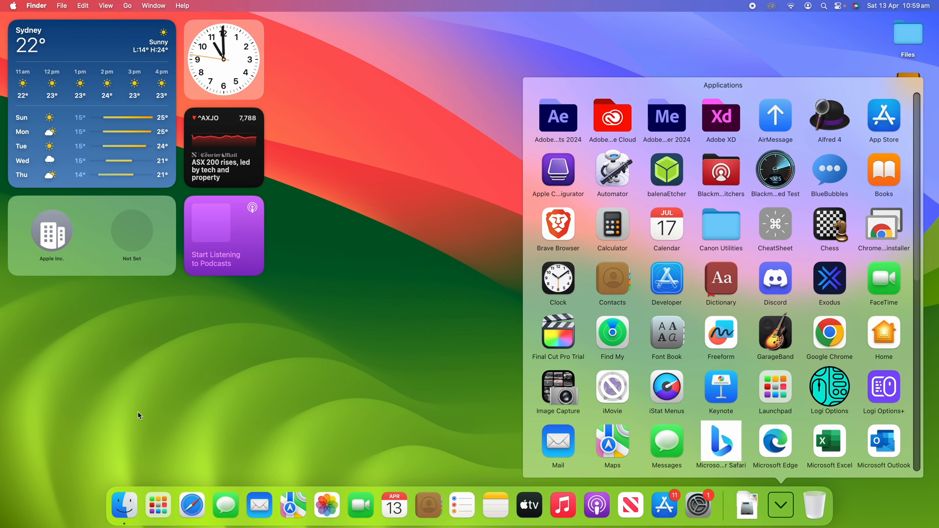
{"action": "mouse_move", "coordinate": [251, 387]}
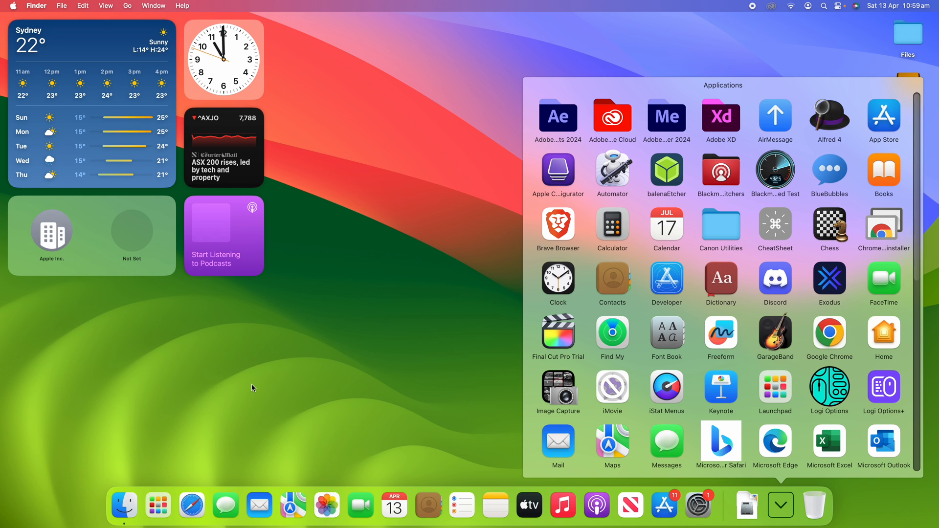